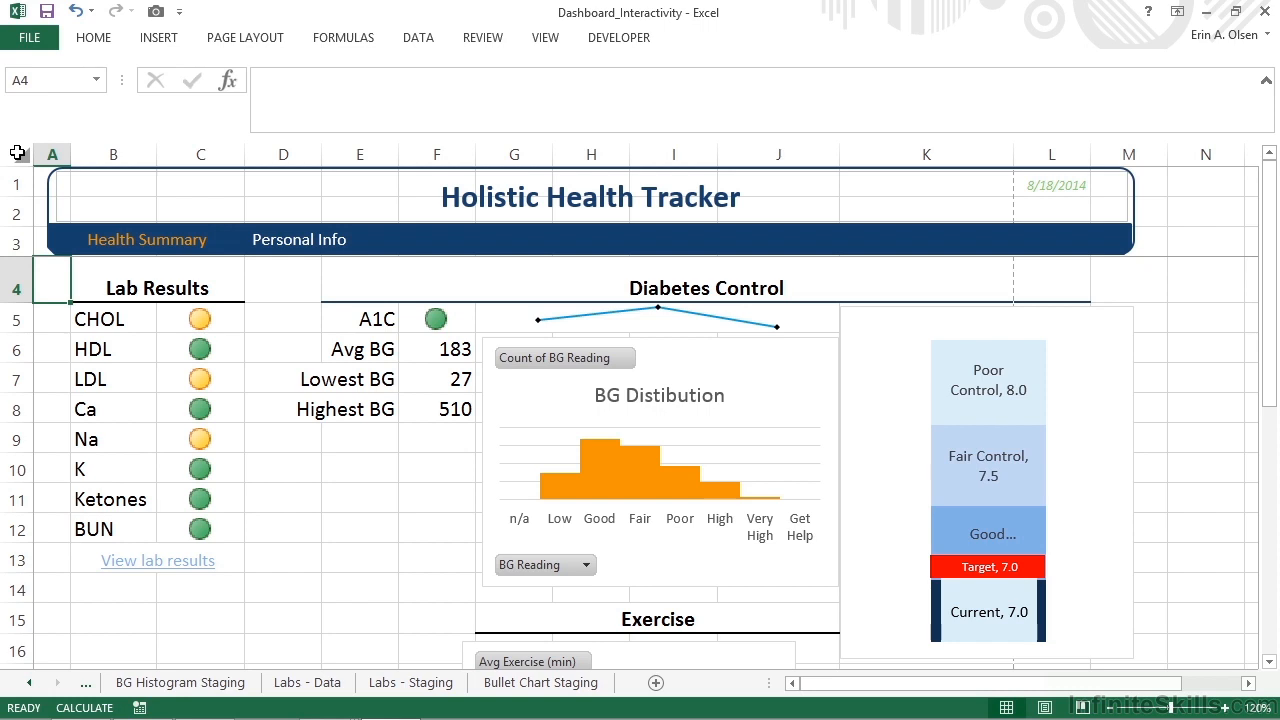
mouse_move(430, 114)
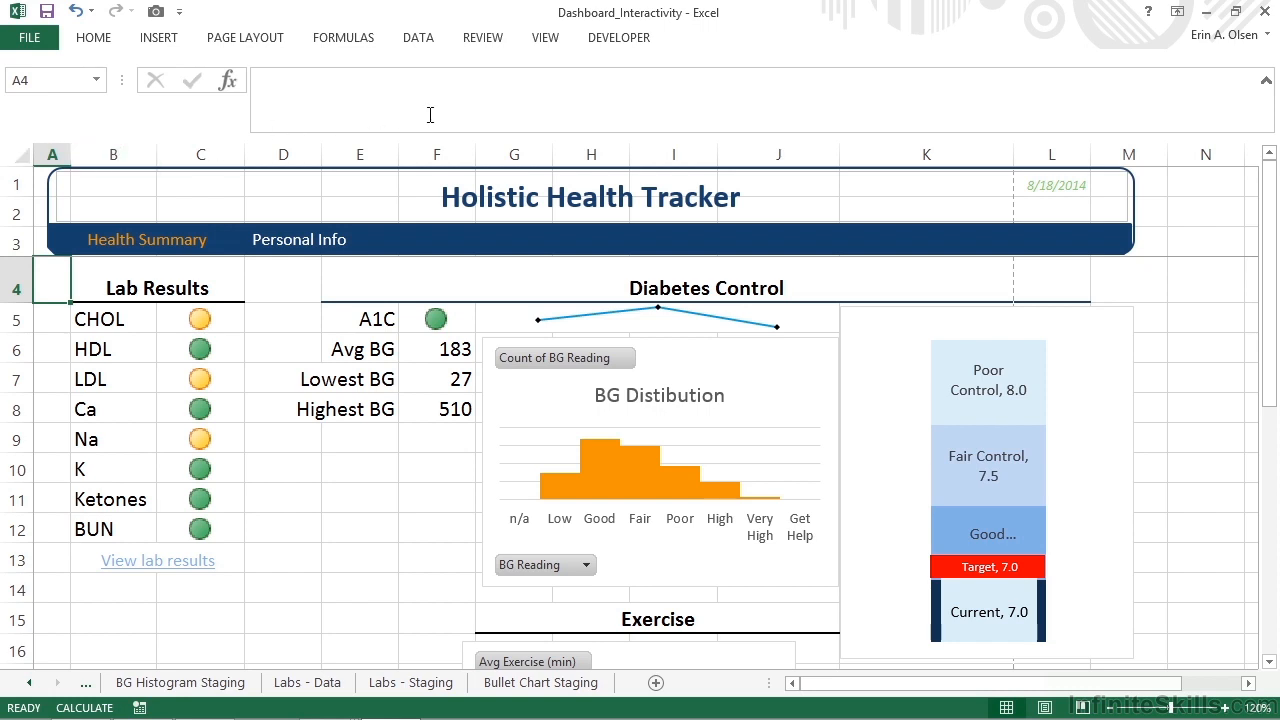
mouse_move(618, 37)
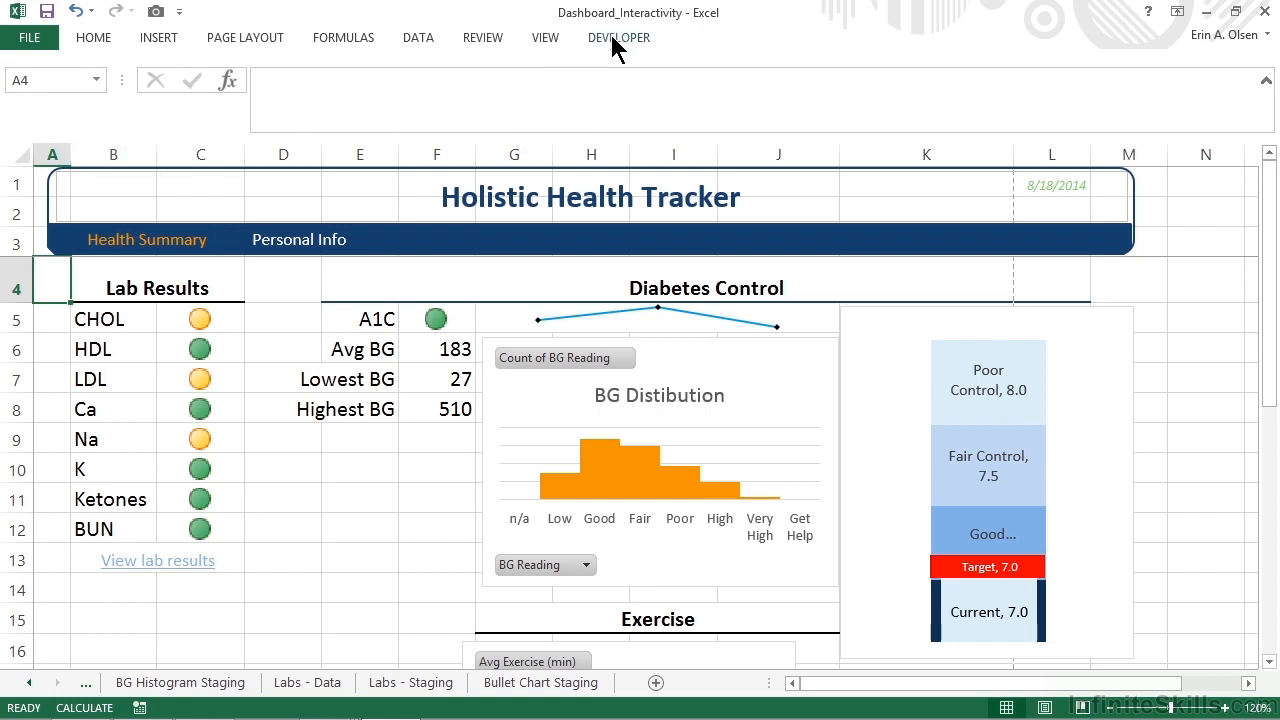
Switch the ribbon to the Developer tab in the Holistic Health Tracker workbook.
click(617, 37)
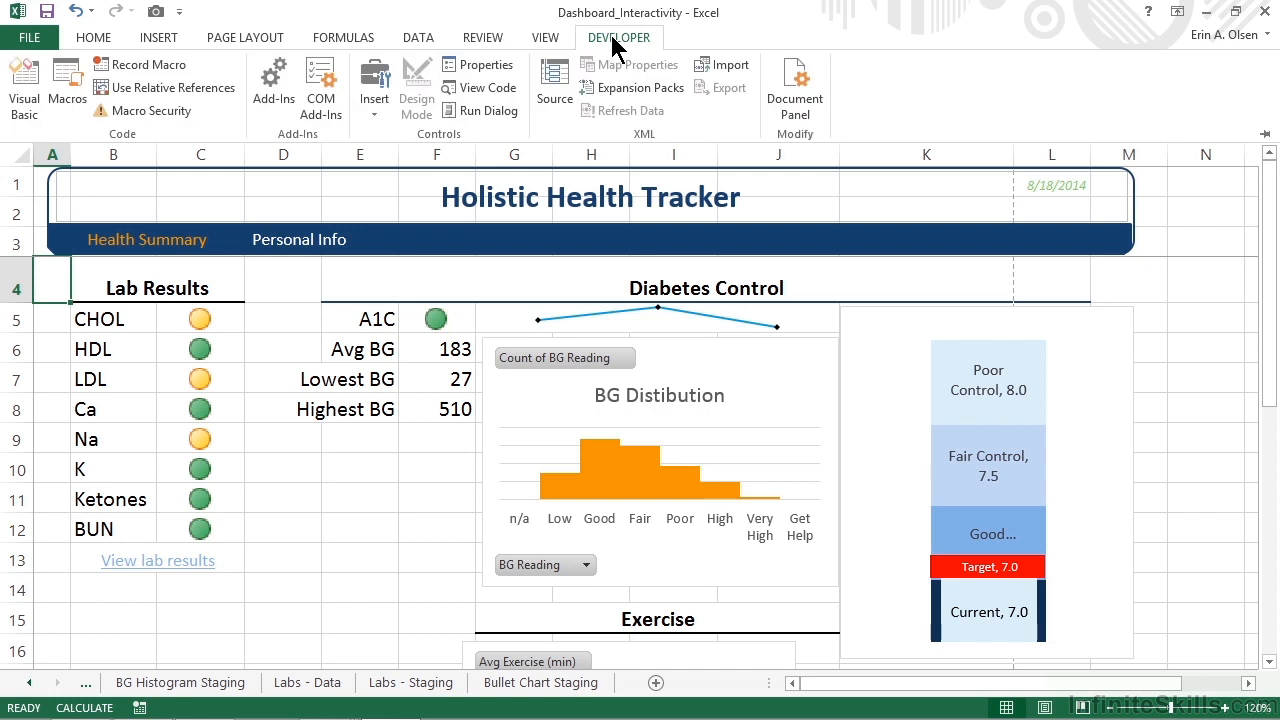
mouse_move(462, 146)
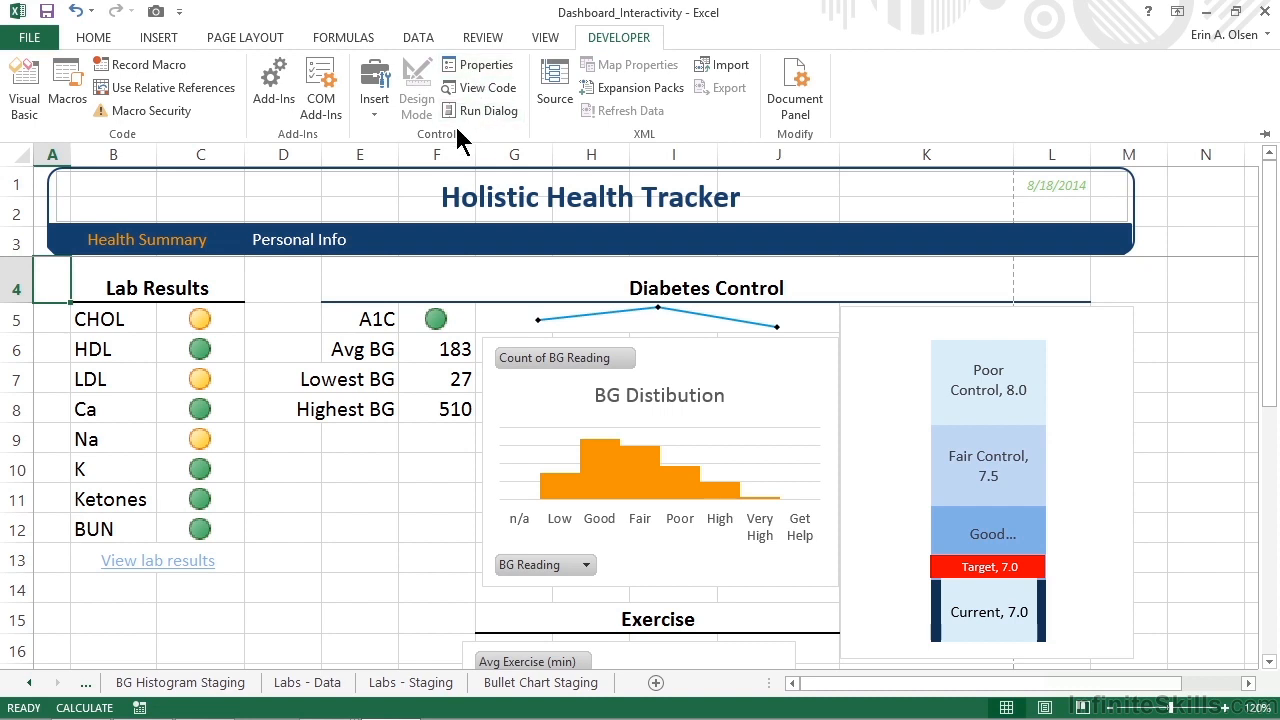
mouse_move(462, 145)
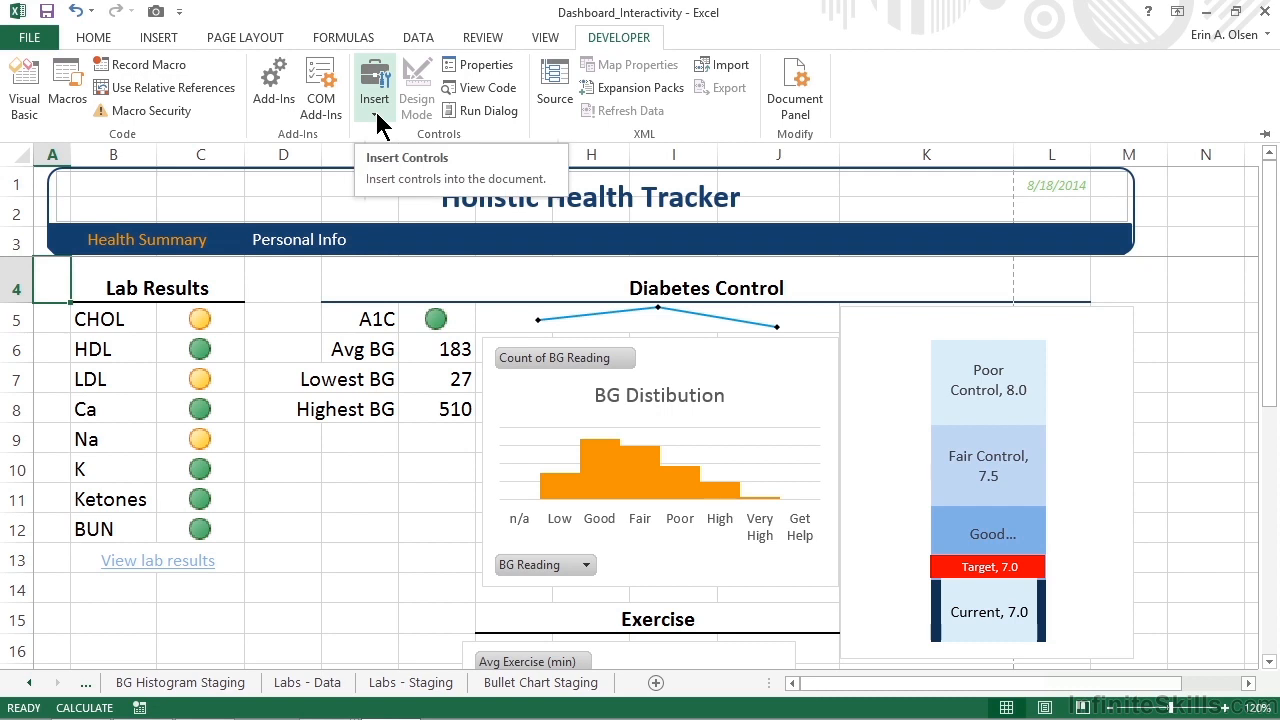
Open the Controls group's Insert dropdown to list Form and ActiveX controls.
click(374, 85)
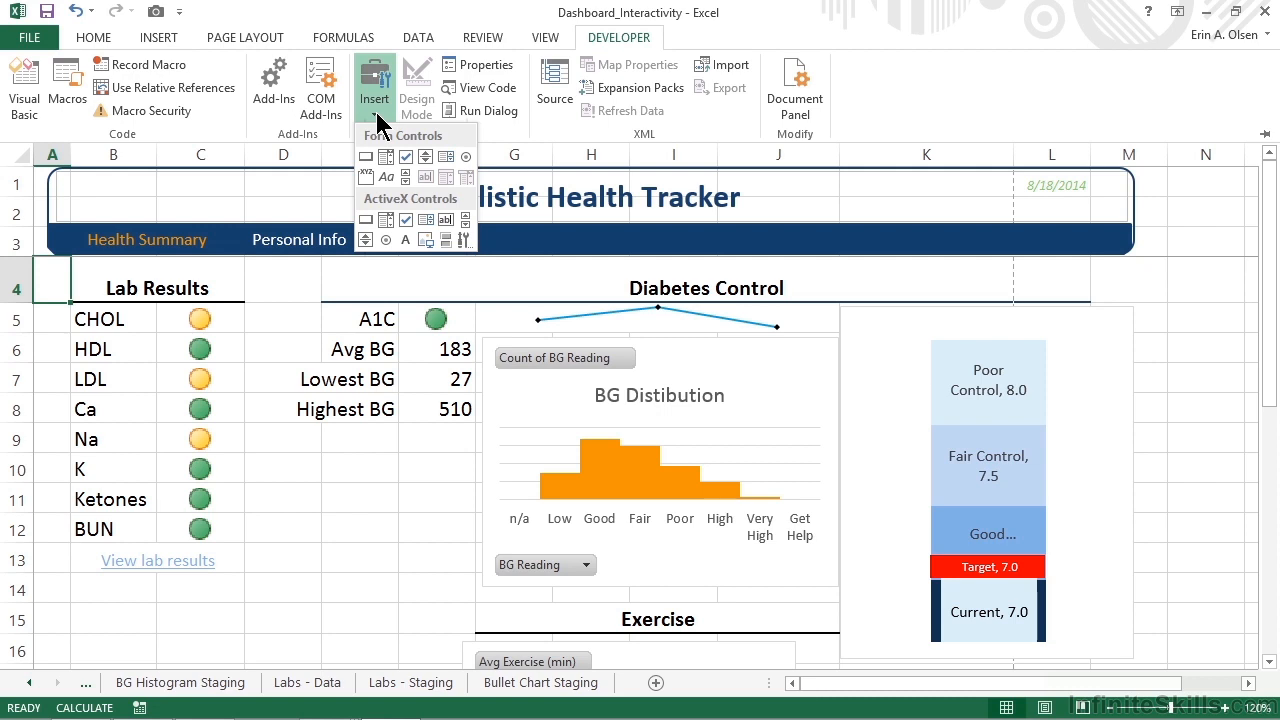
mouse_move(388, 140)
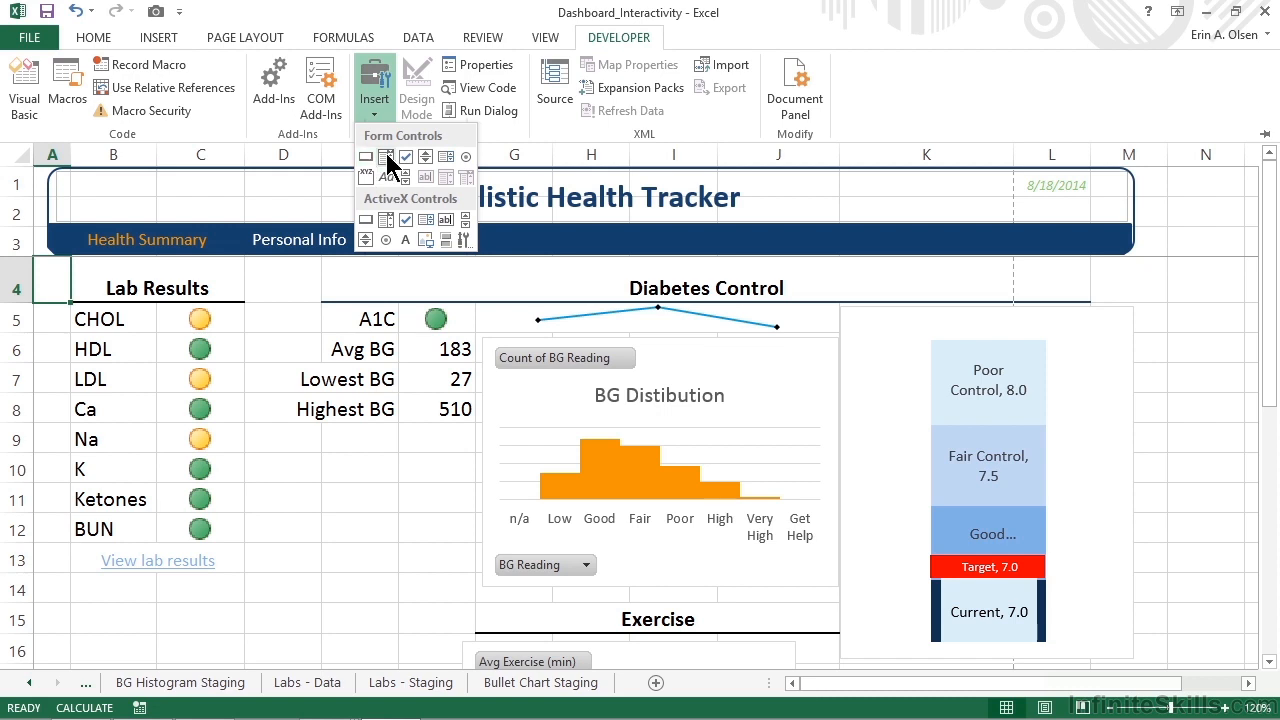
mouse_move(385, 156)
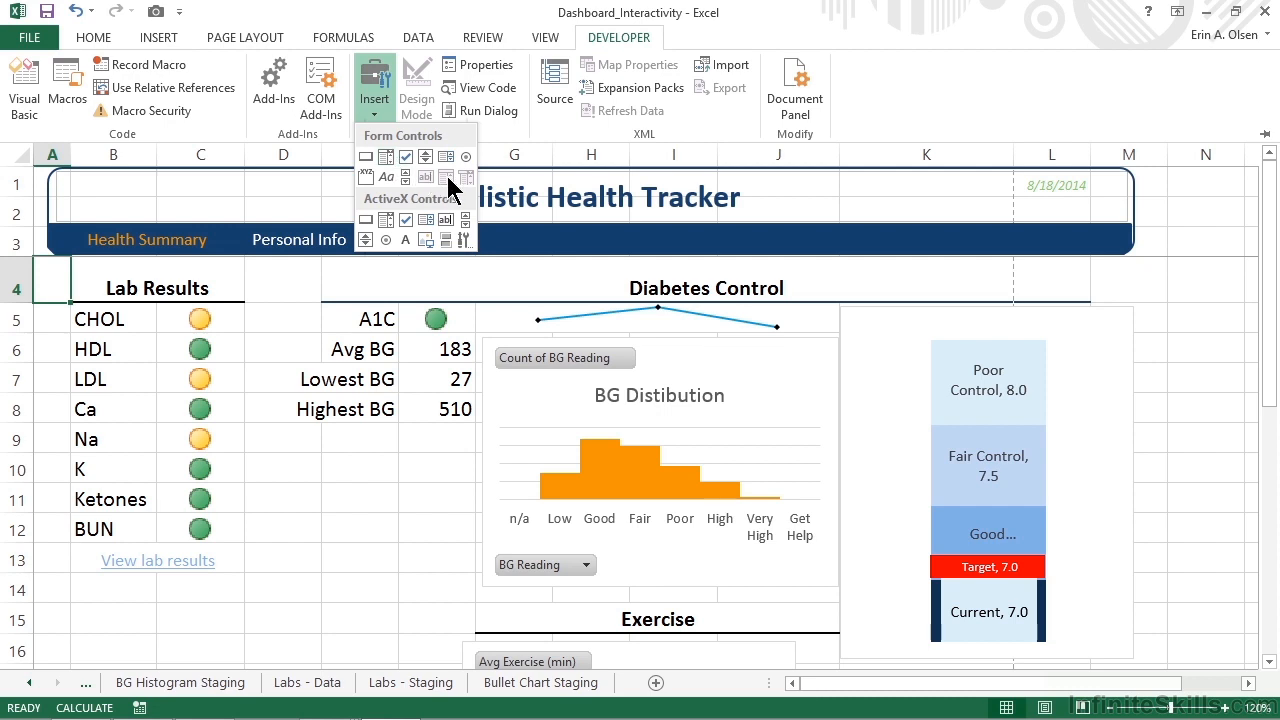
mouse_move(470, 188)
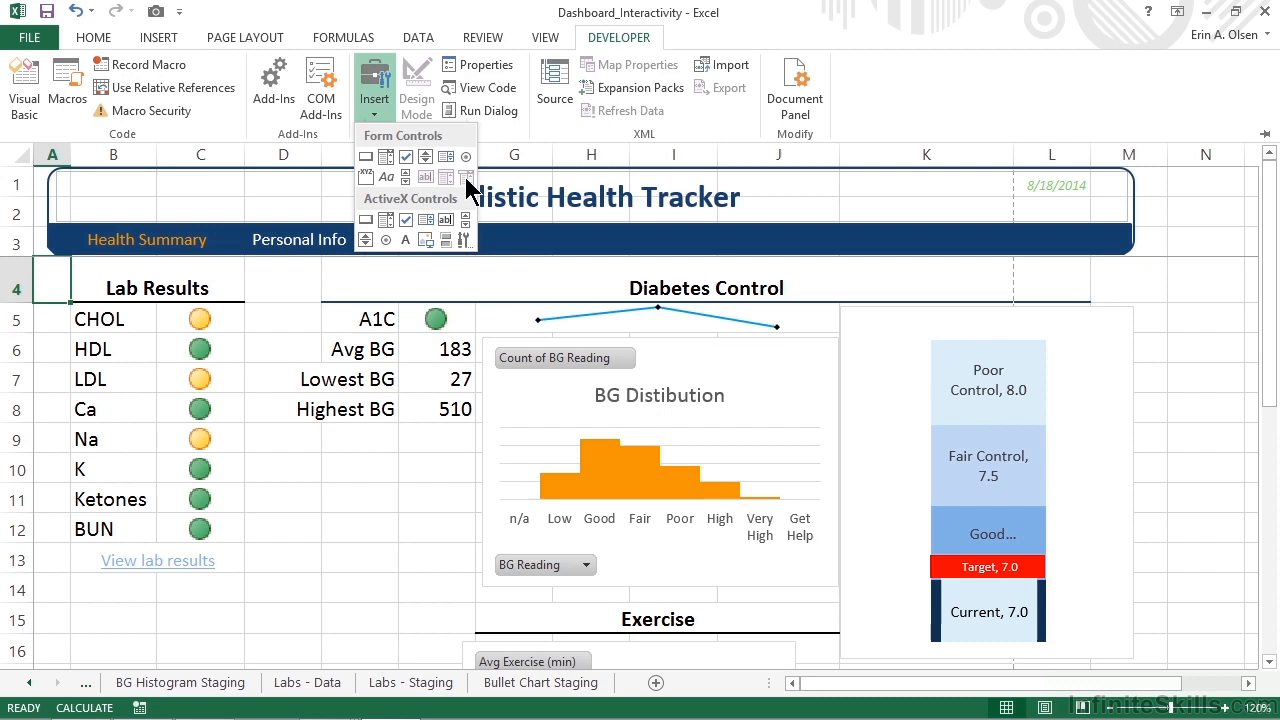
mouse_move(465, 177)
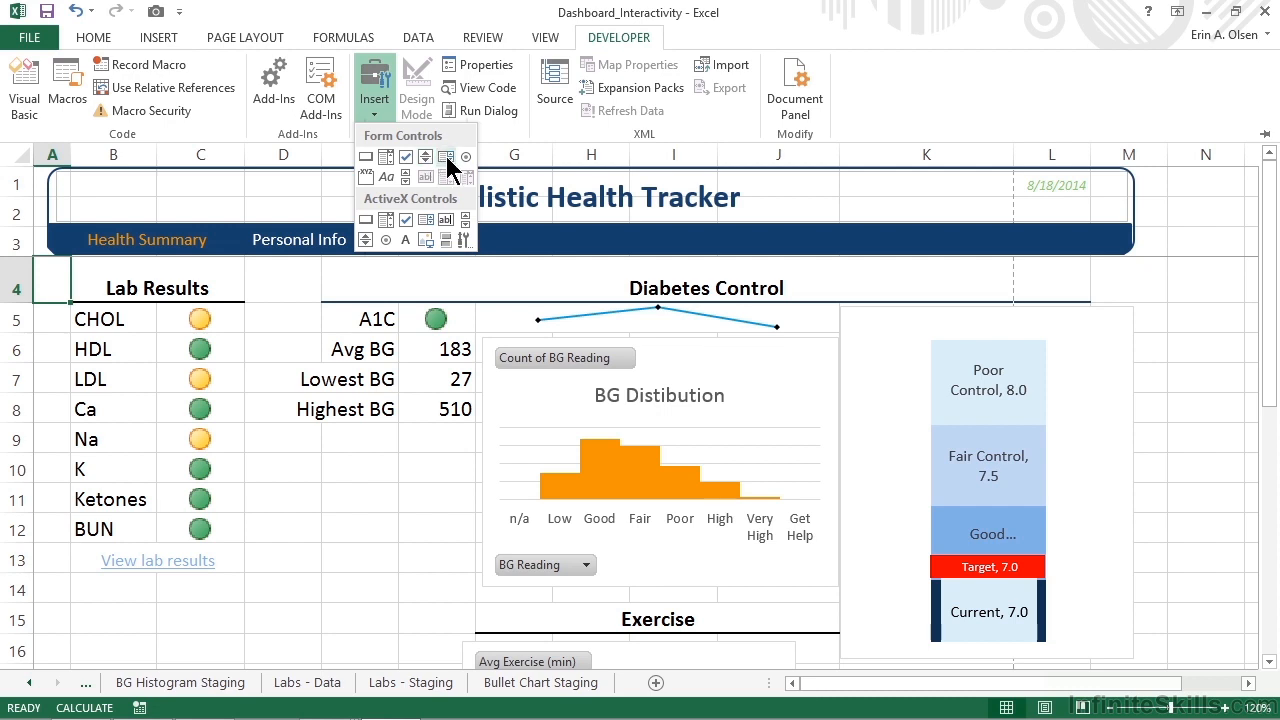
mouse_move(446, 176)
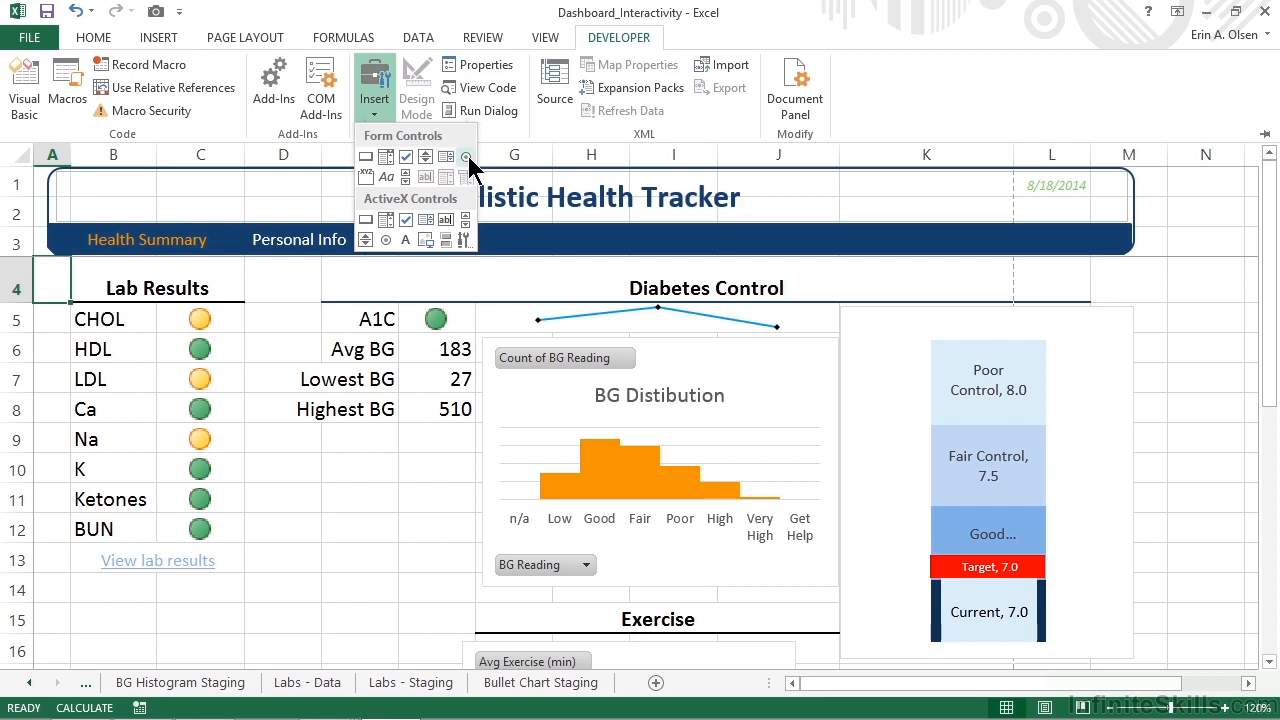
mouse_move(465, 157)
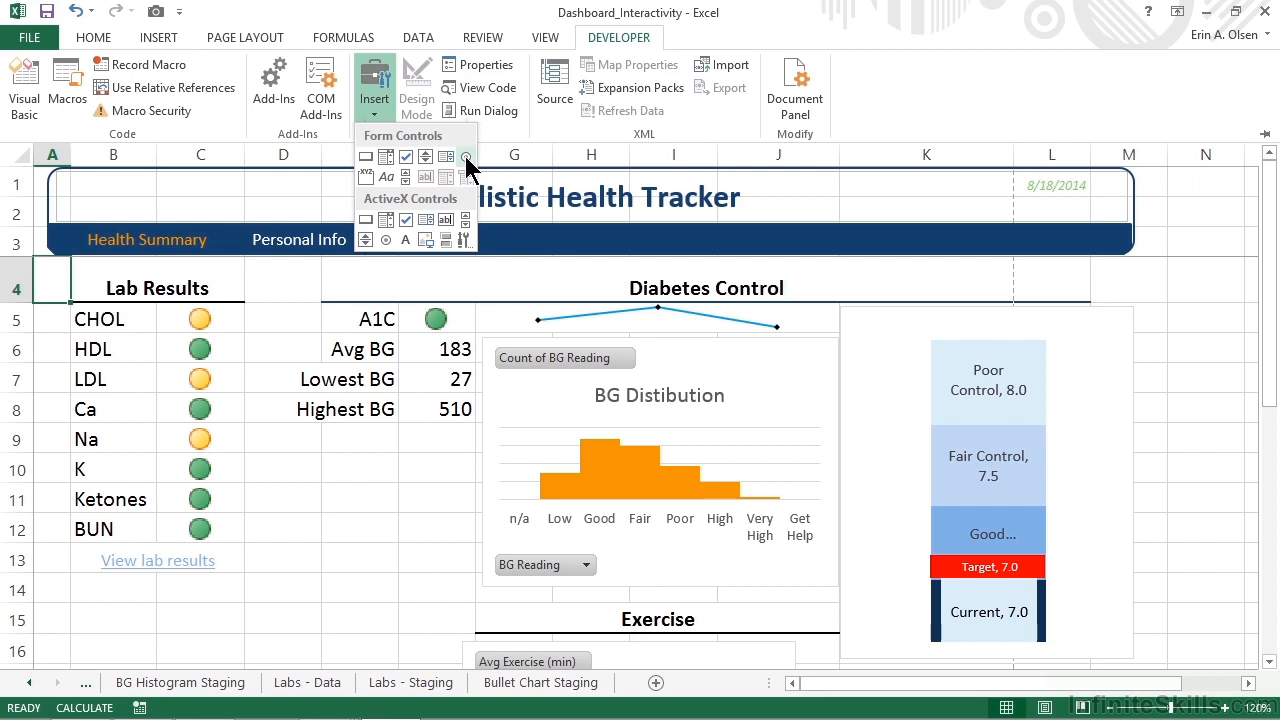
mouse_move(366, 177)
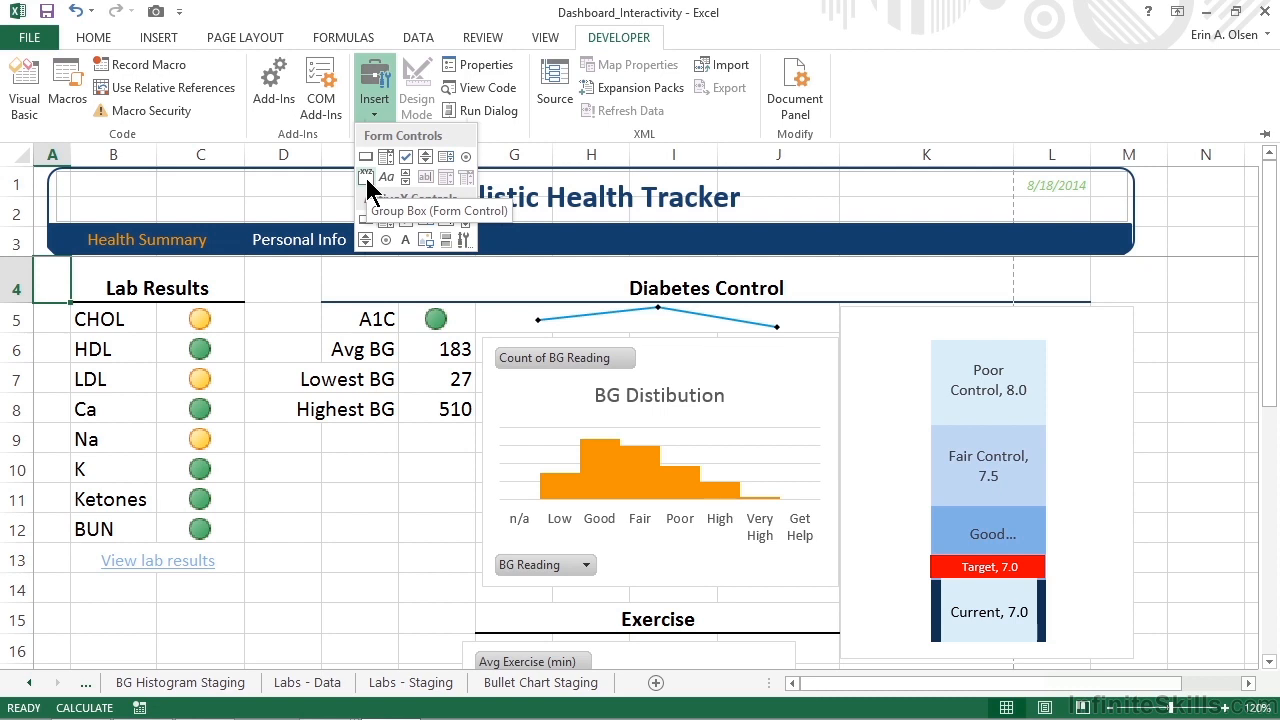
mouse_move(386, 177)
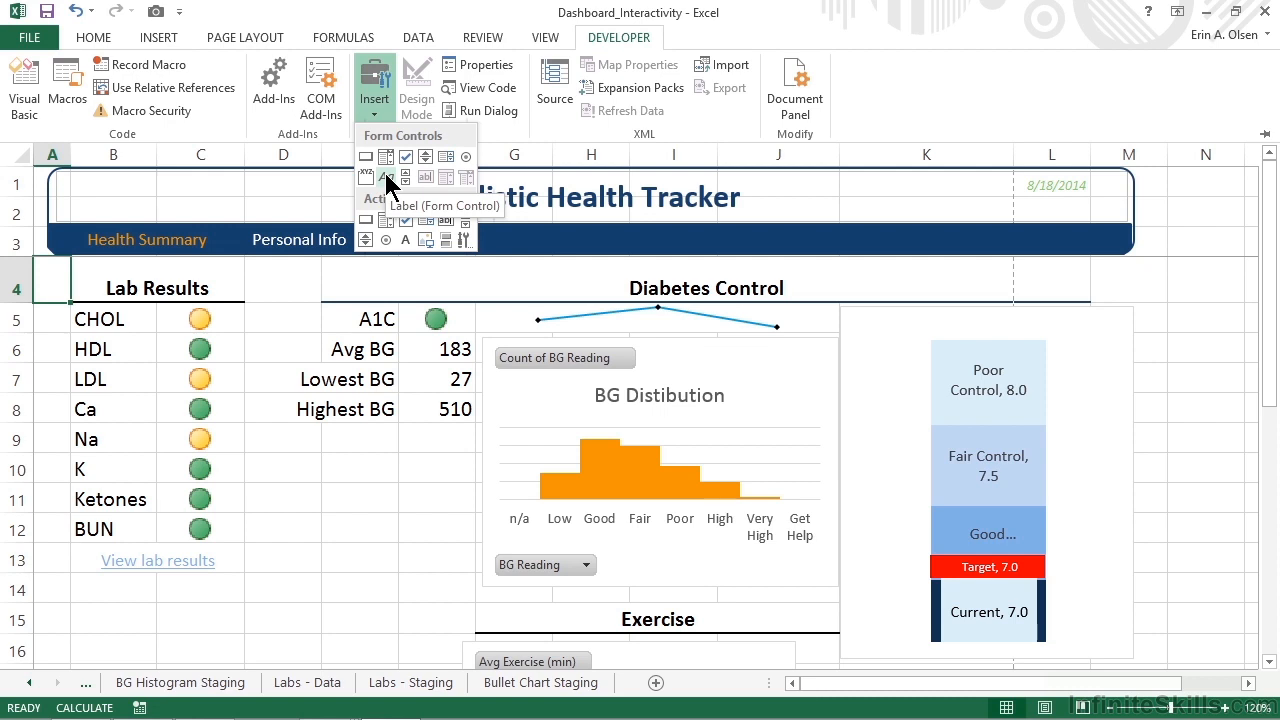
mouse_move(417, 180)
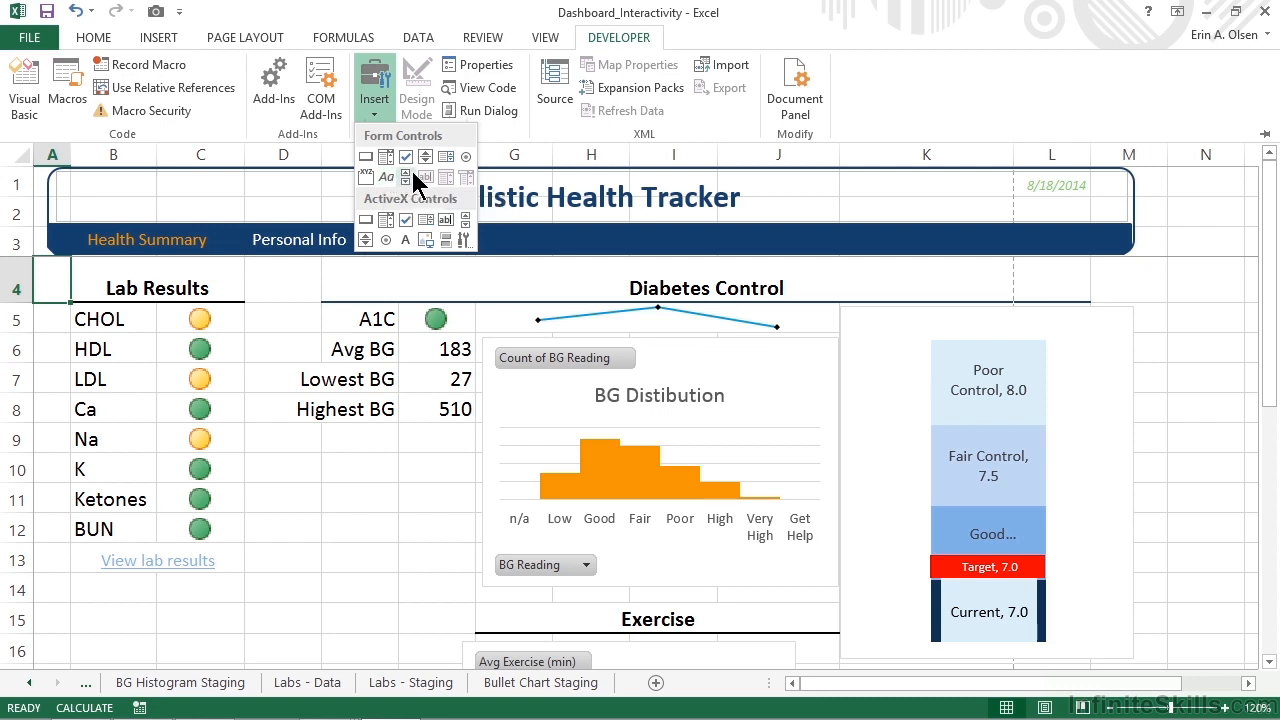
mouse_move(426, 177)
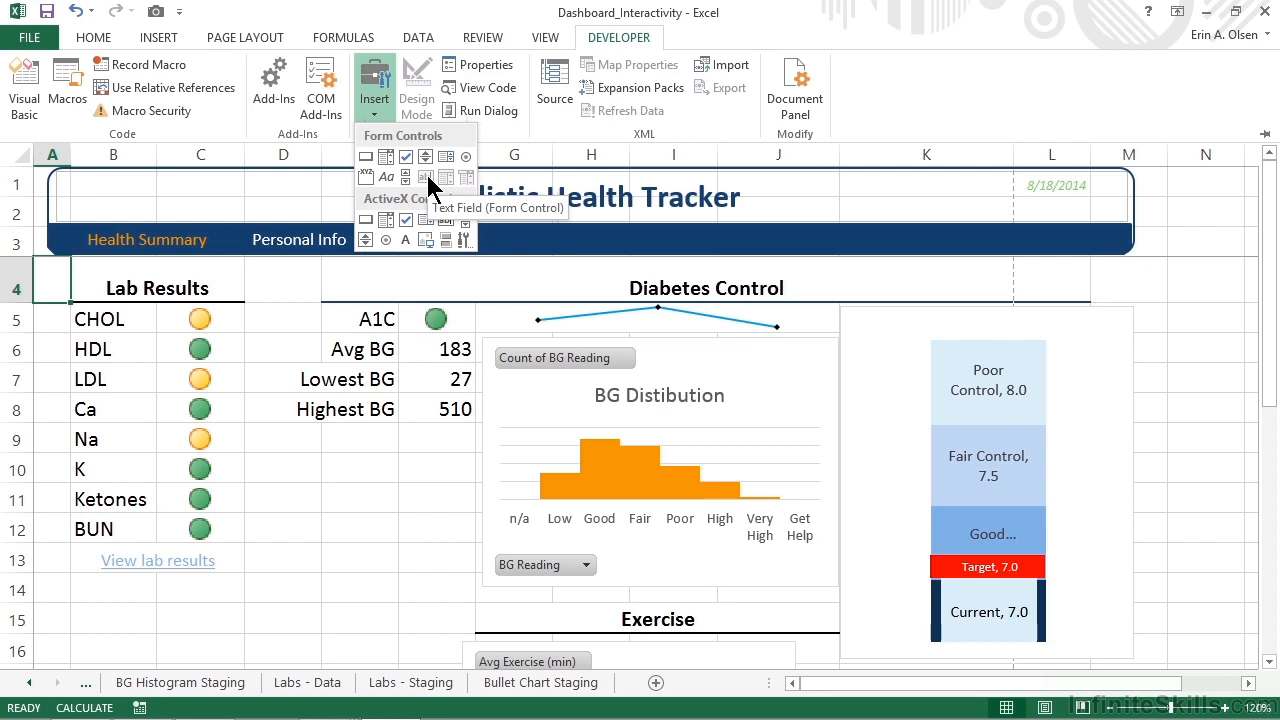
mouse_move(405, 177)
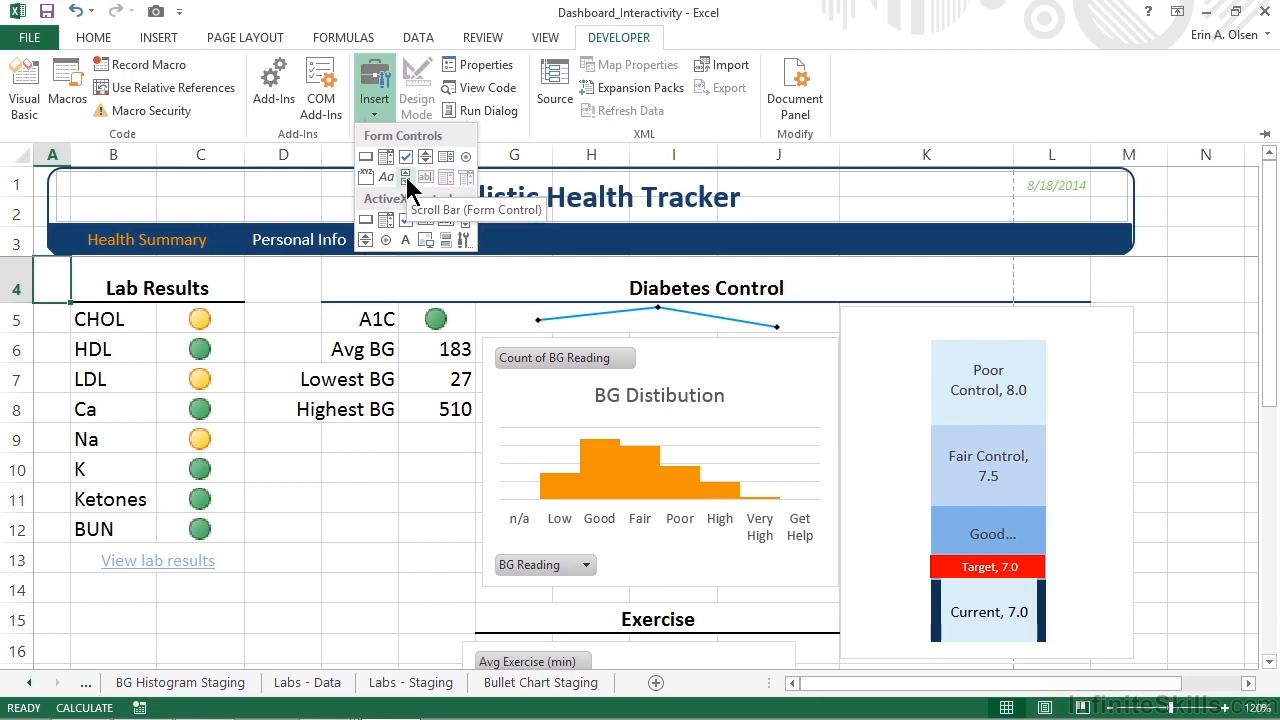
mouse_move(425, 165)
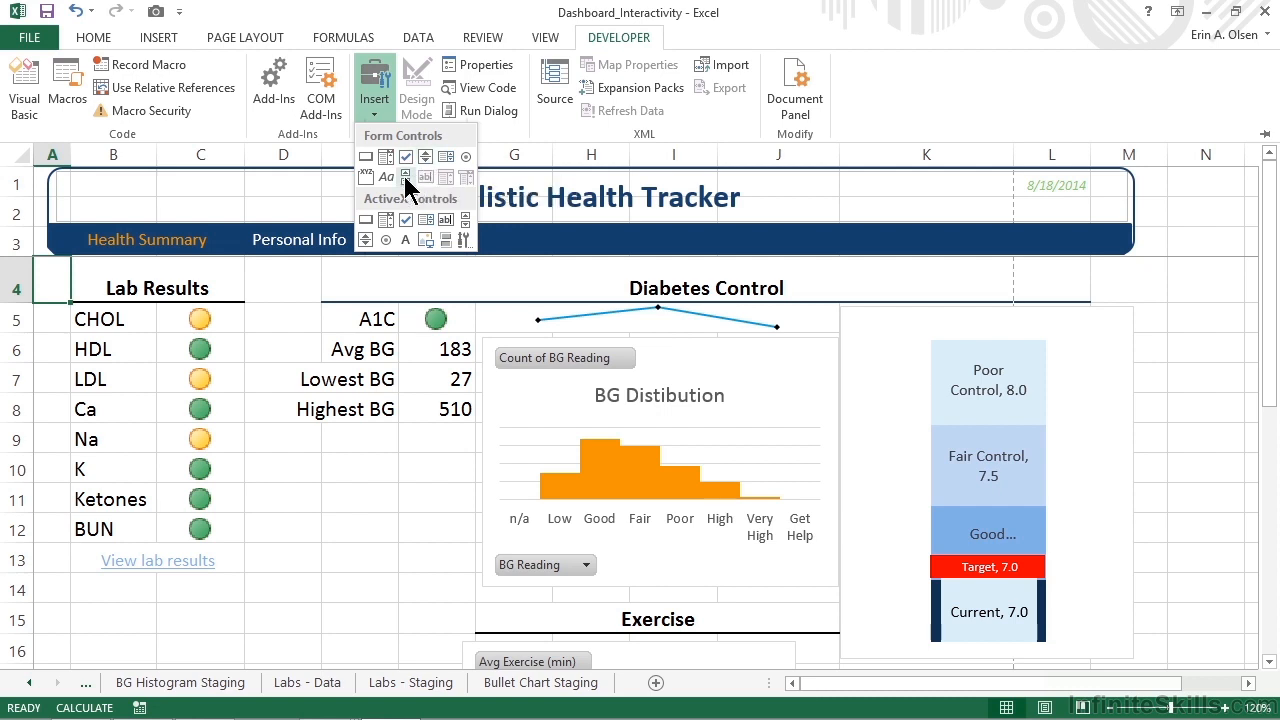
mouse_move(405, 177)
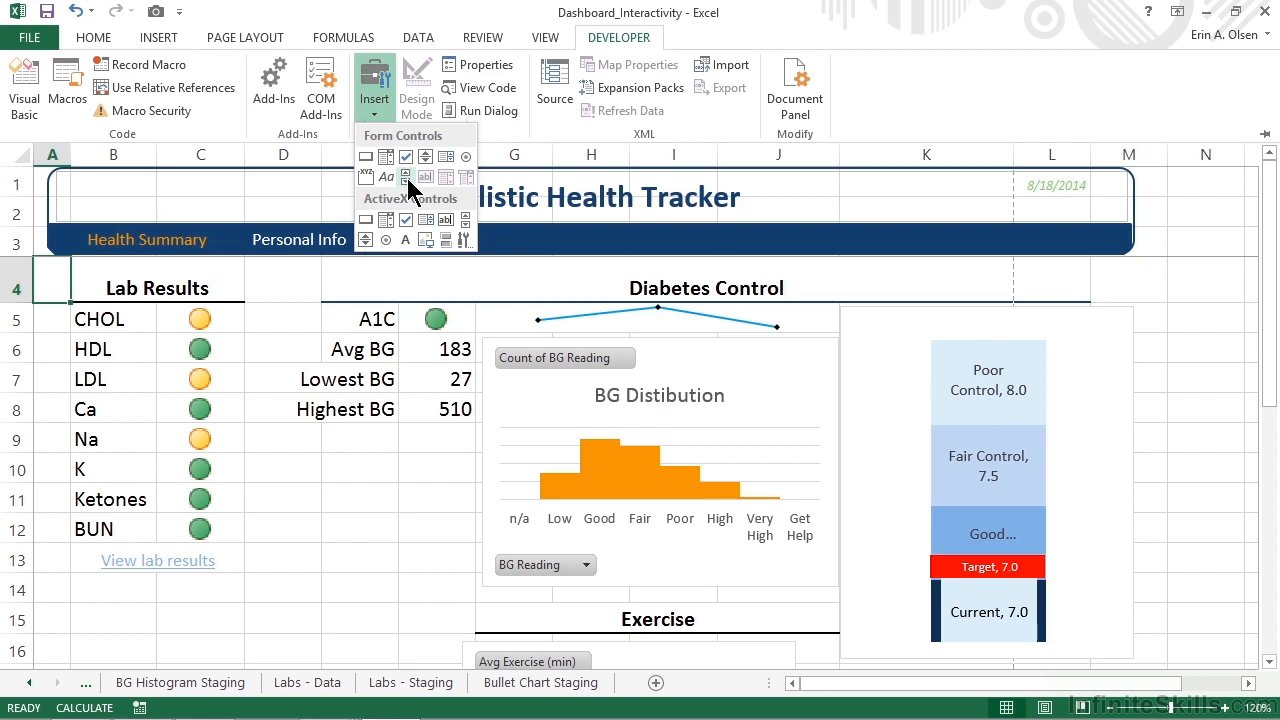
mouse_move(370, 162)
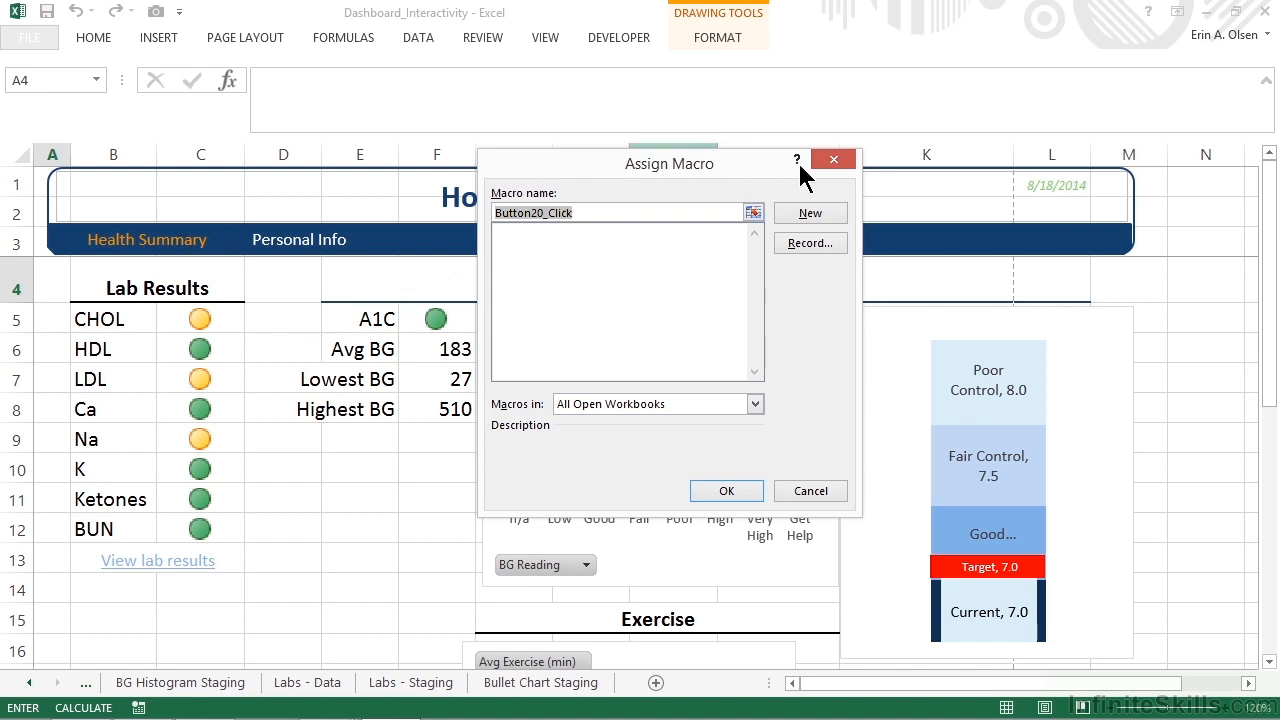
mouse_move(846, 168)
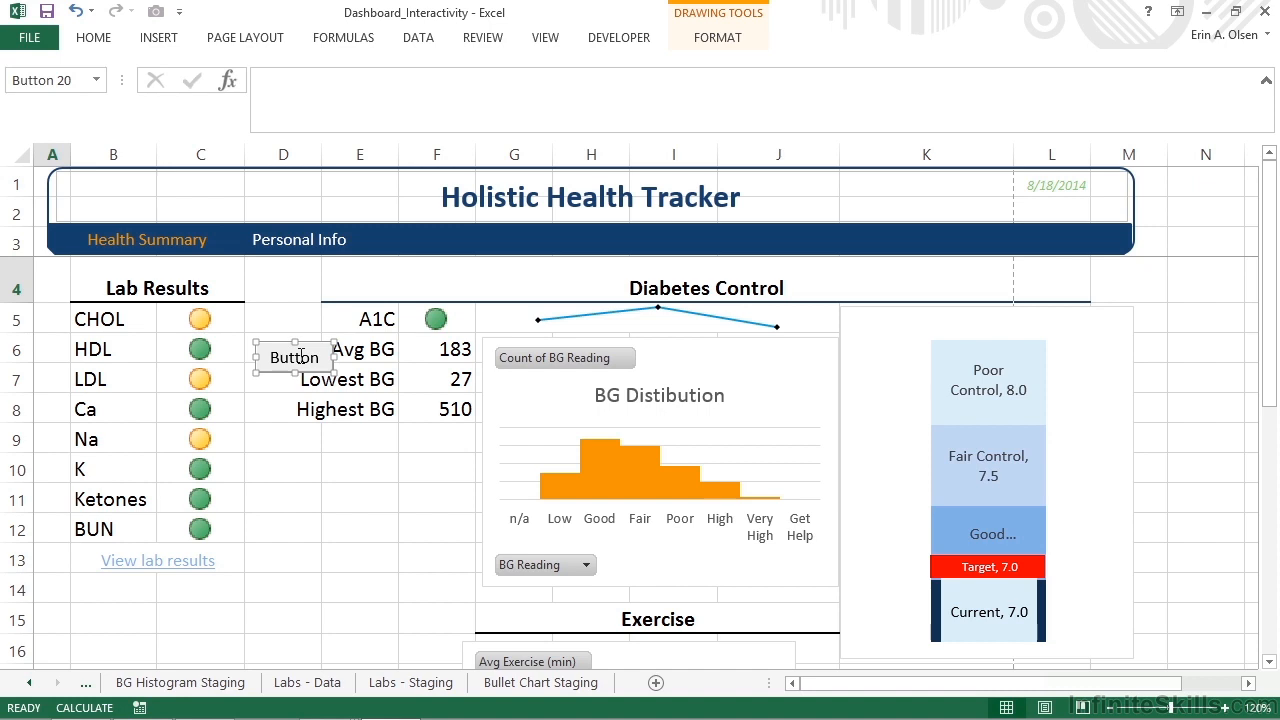
right_click(293, 358)
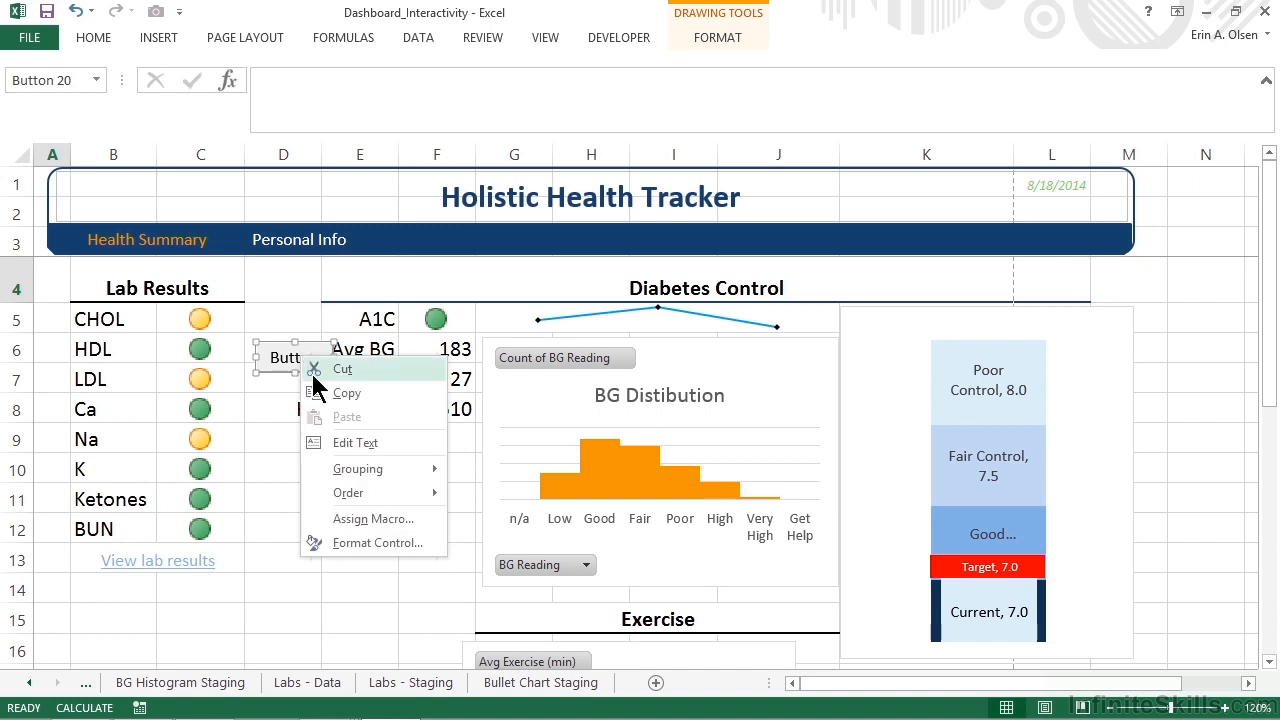
mouse_move(355, 552)
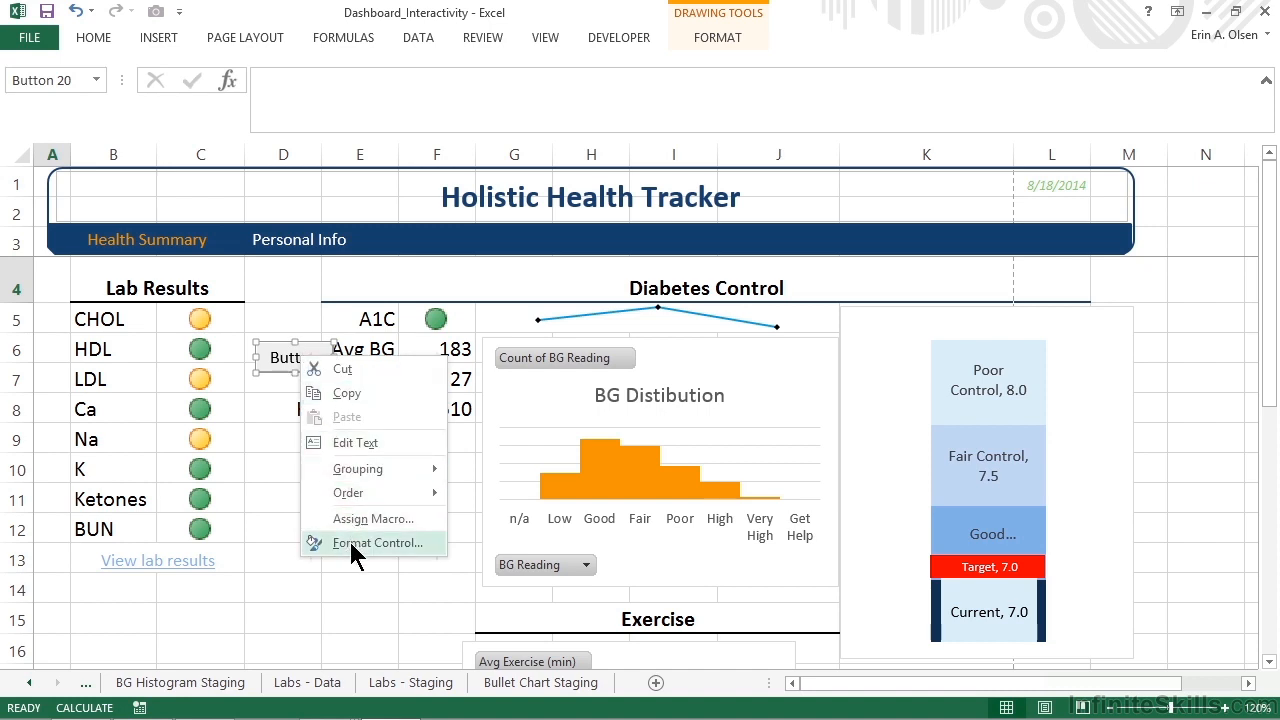
click(377, 542)
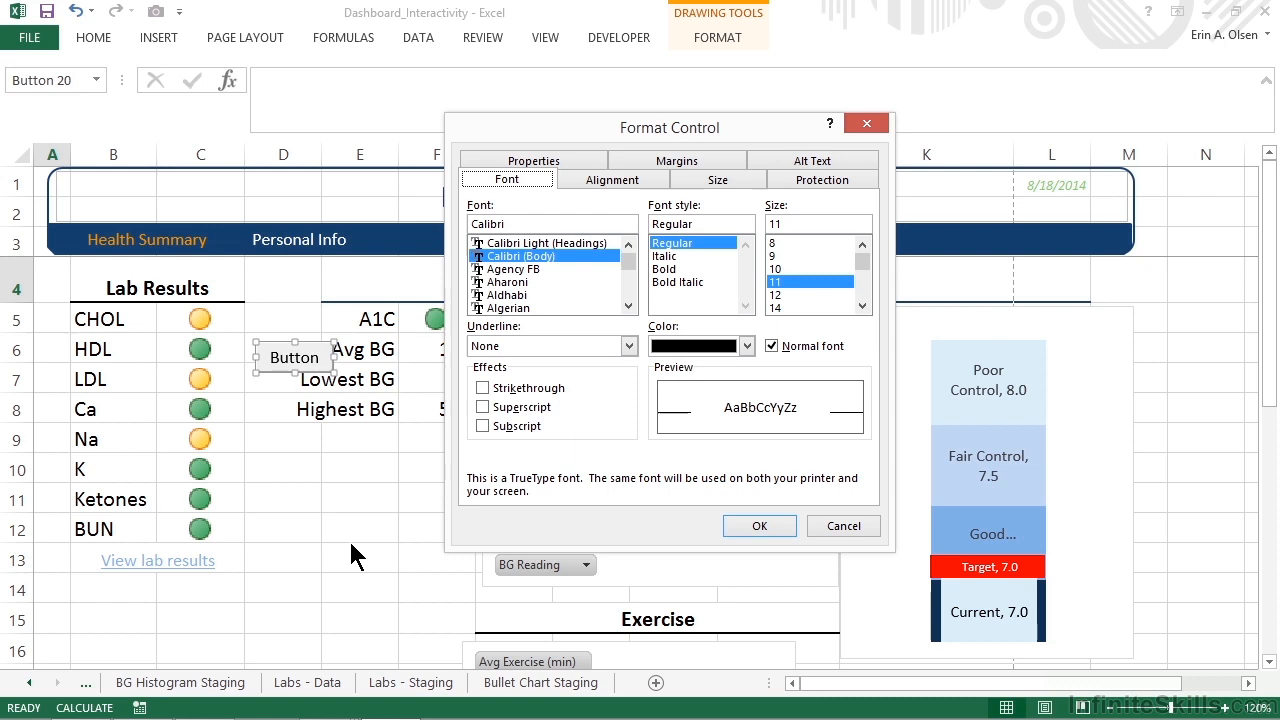
mouse_move(362, 556)
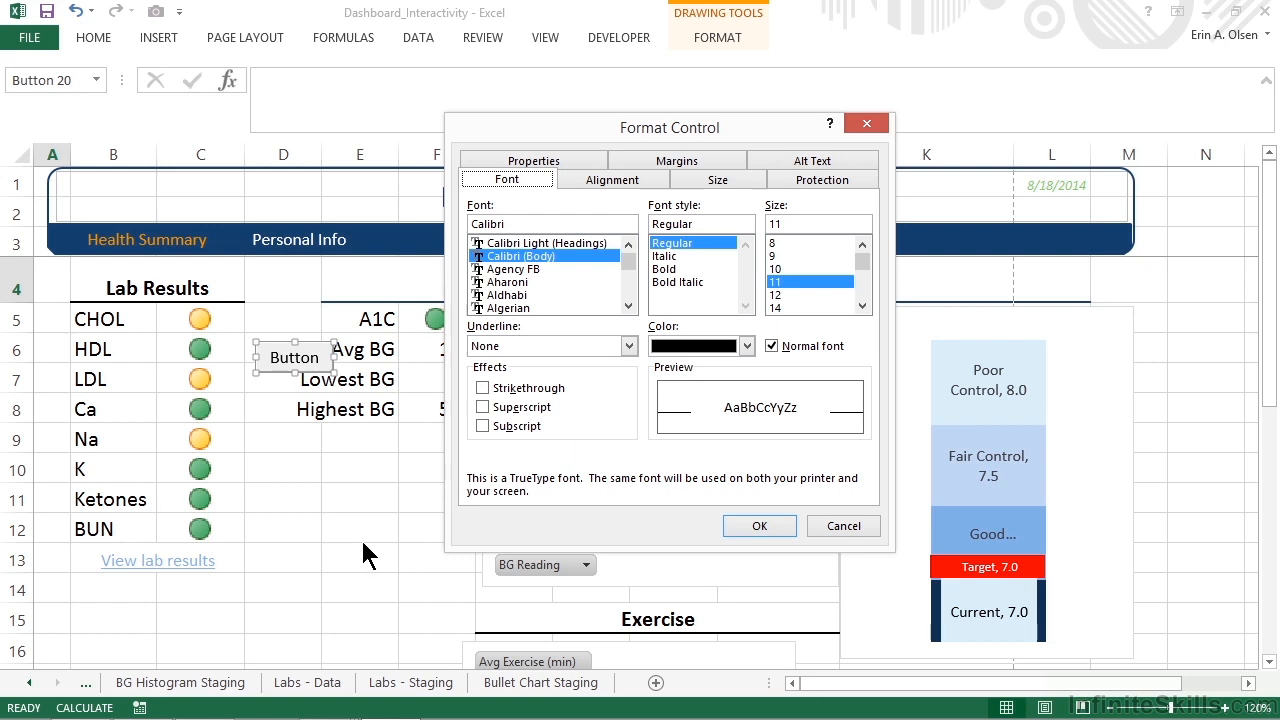
mouse_move(843, 526)
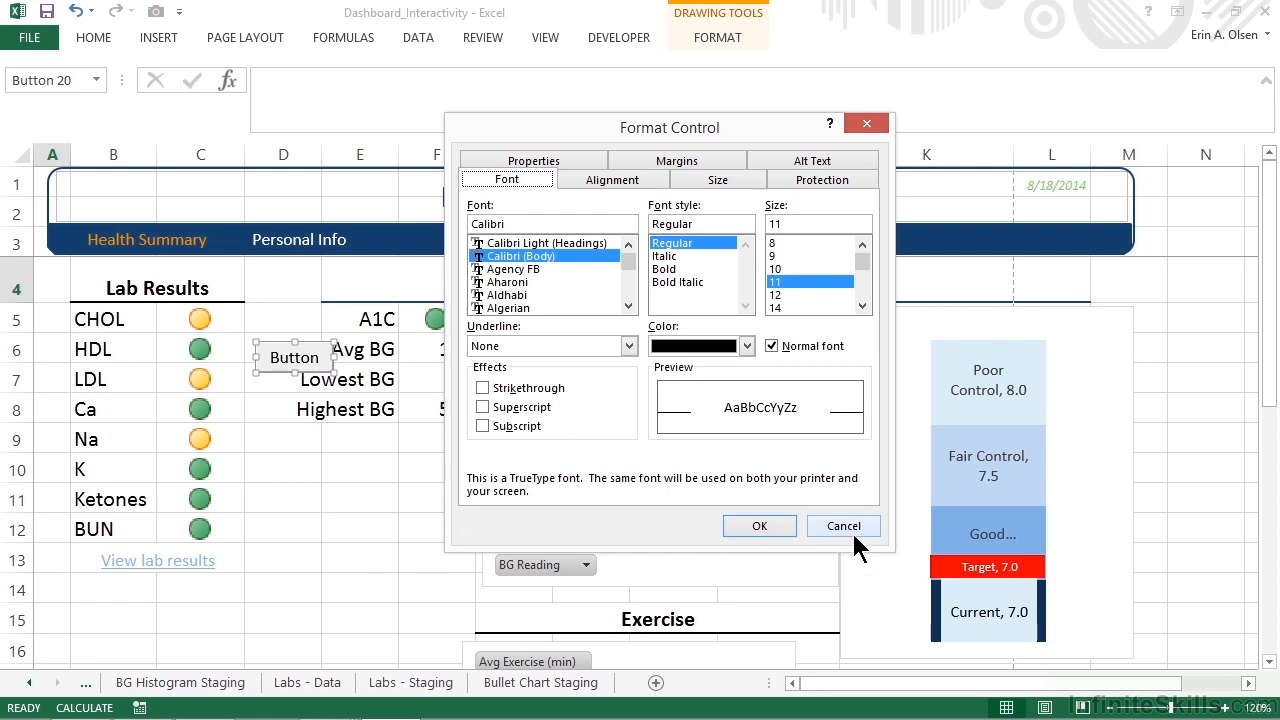
click(843, 525)
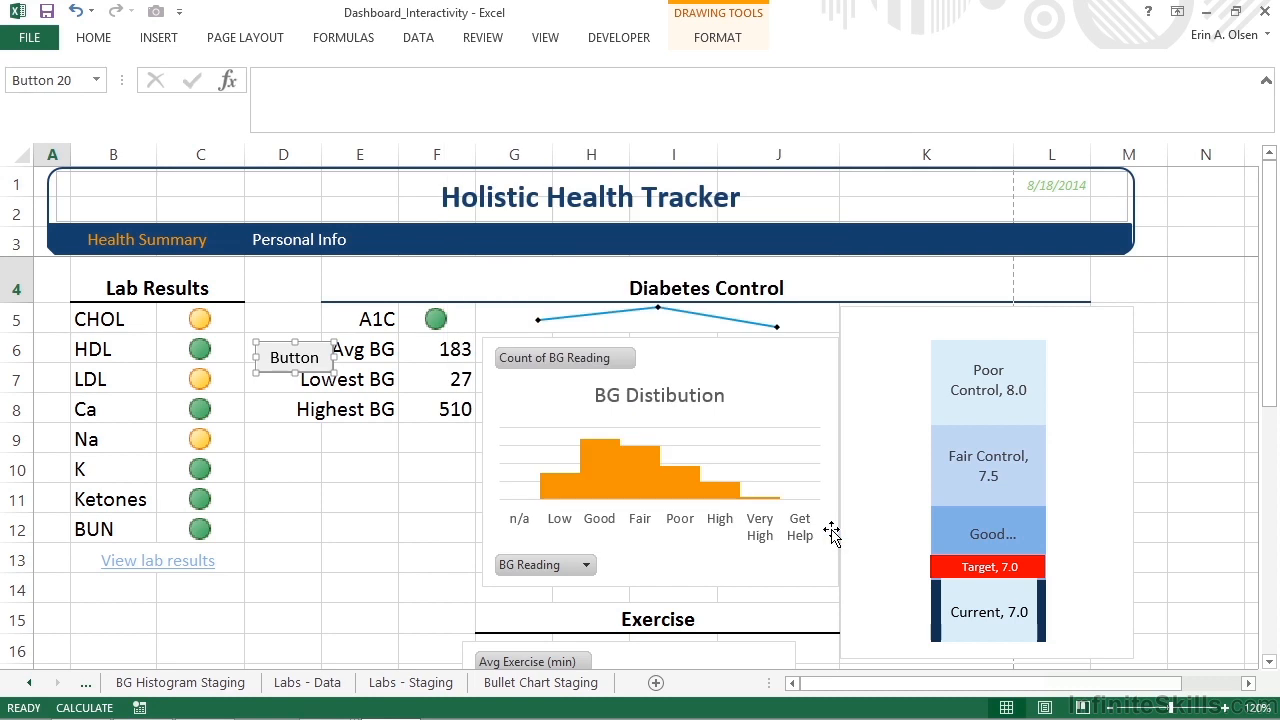